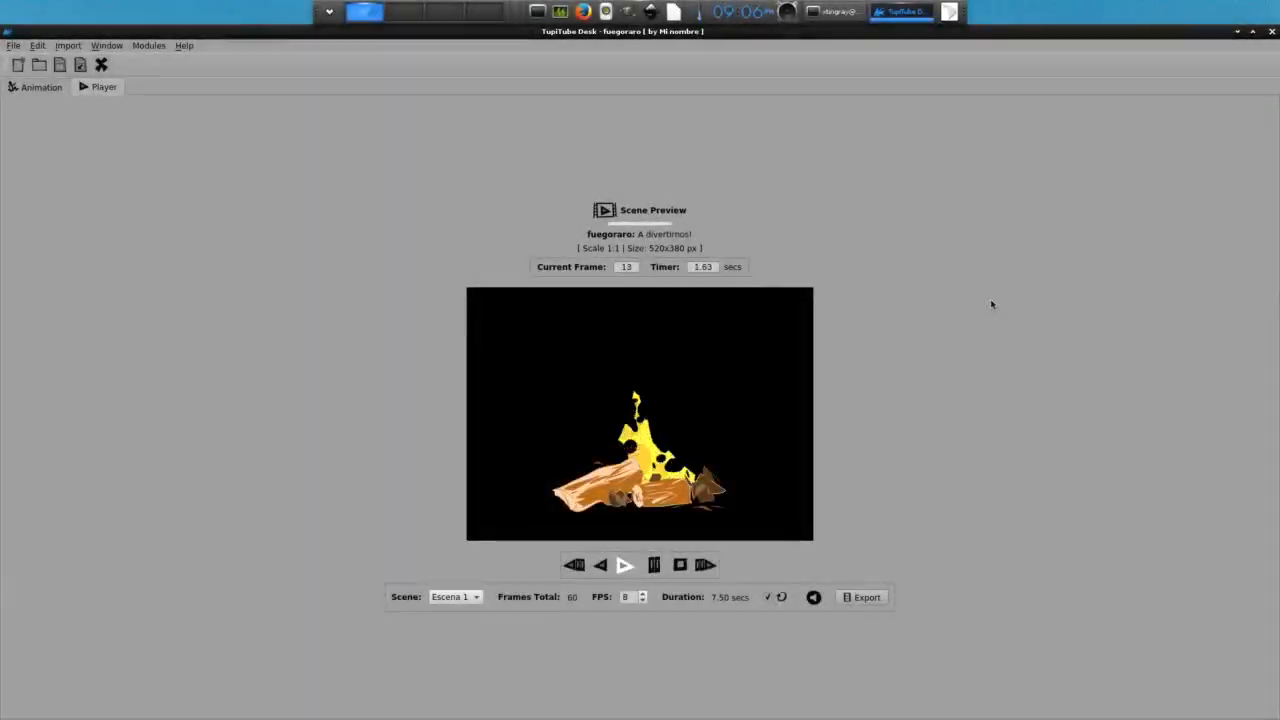
- Switch the fogueira fire scene from the player into Animation mode, showing its flame layers in the Exposure Sheet
{"action": "left_click", "coordinate": [624, 564]}
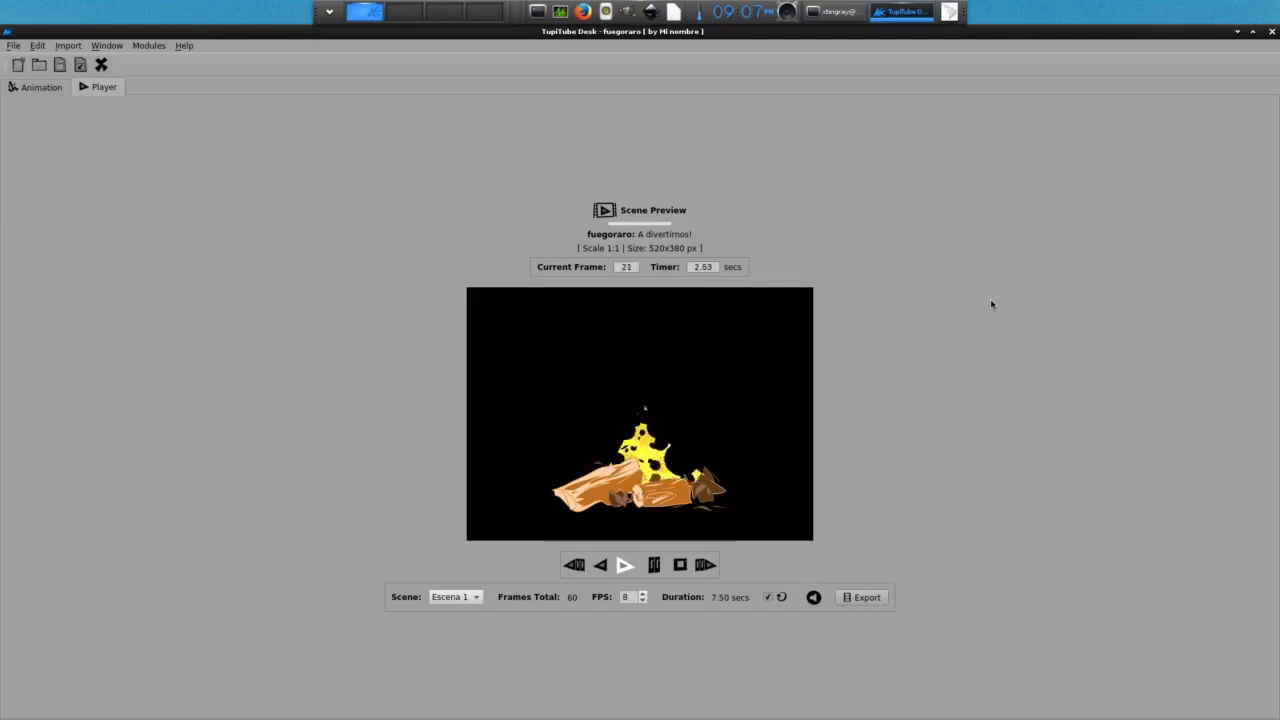
{"action": "left_click", "coordinate": [624, 564]}
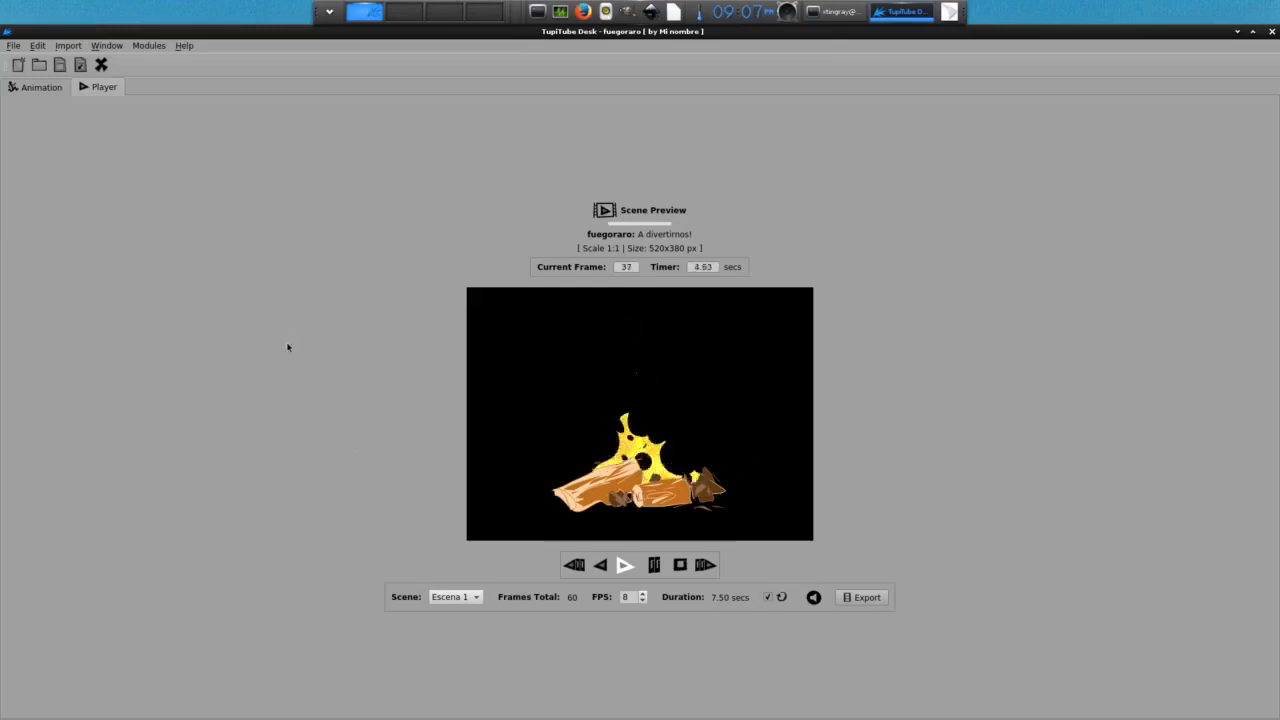
{"action": "left_click", "coordinate": [40, 88]}
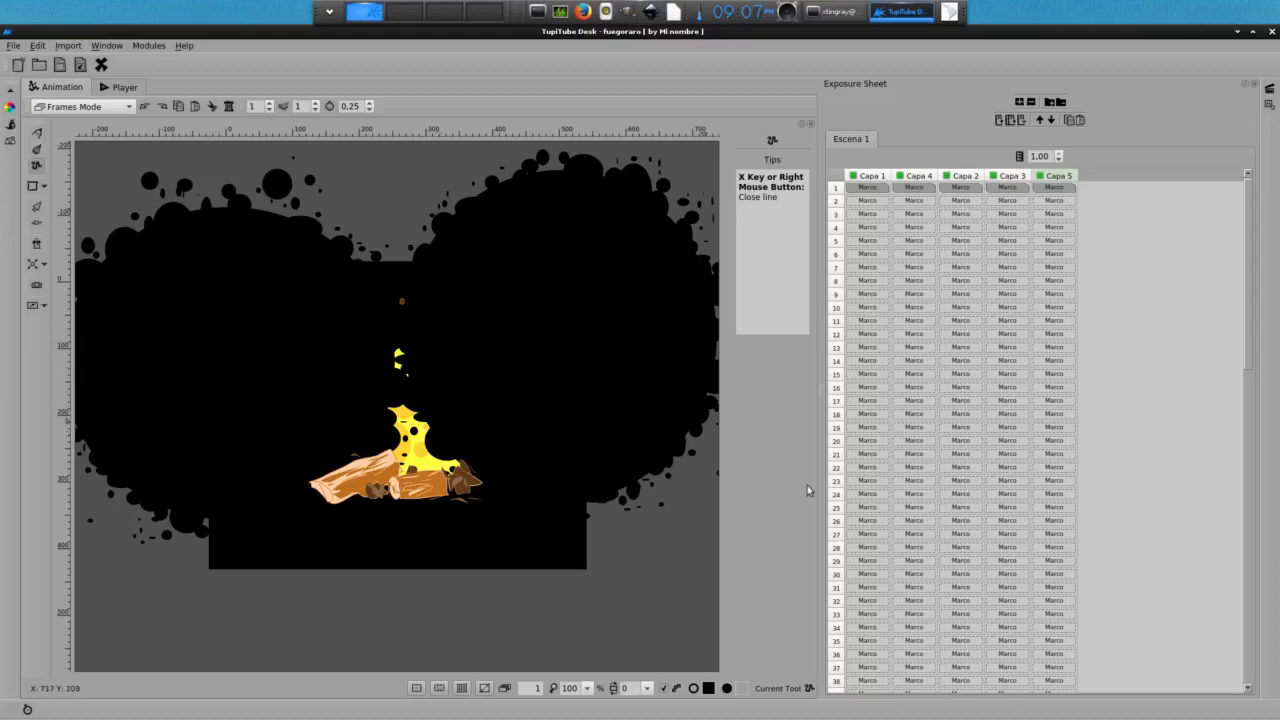
{"action": "left_click", "coordinate": [124, 88]}
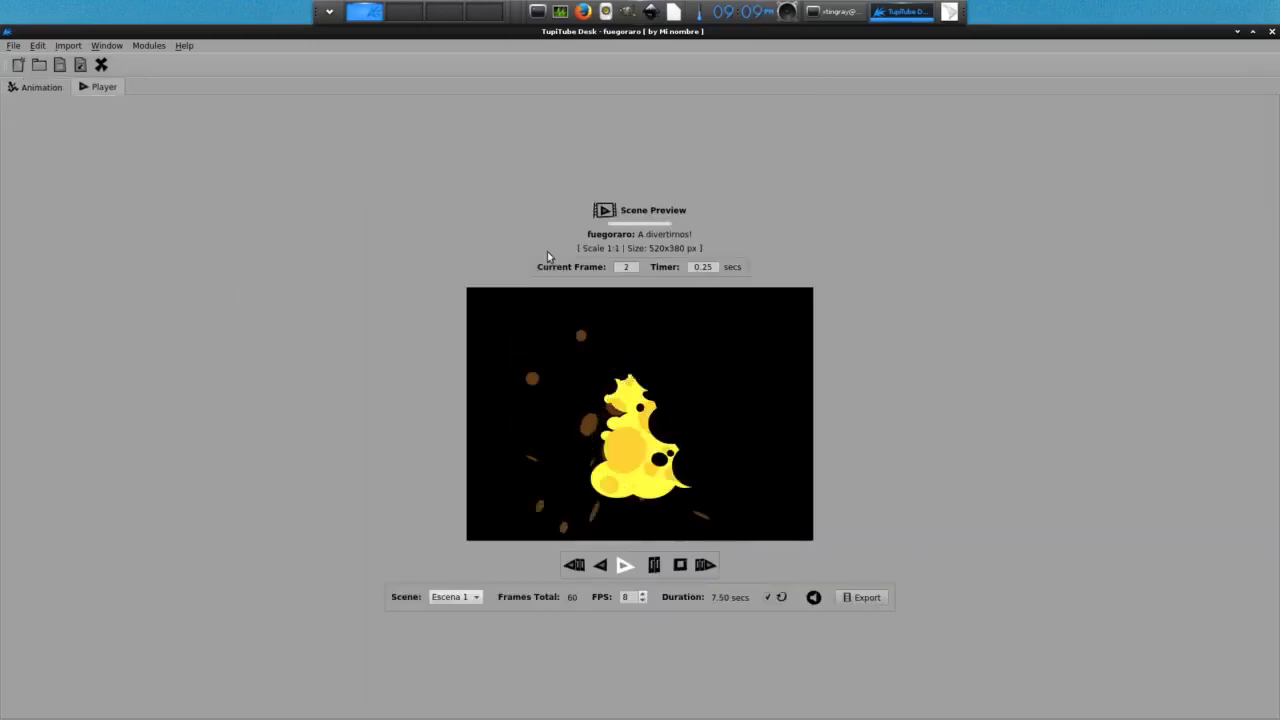